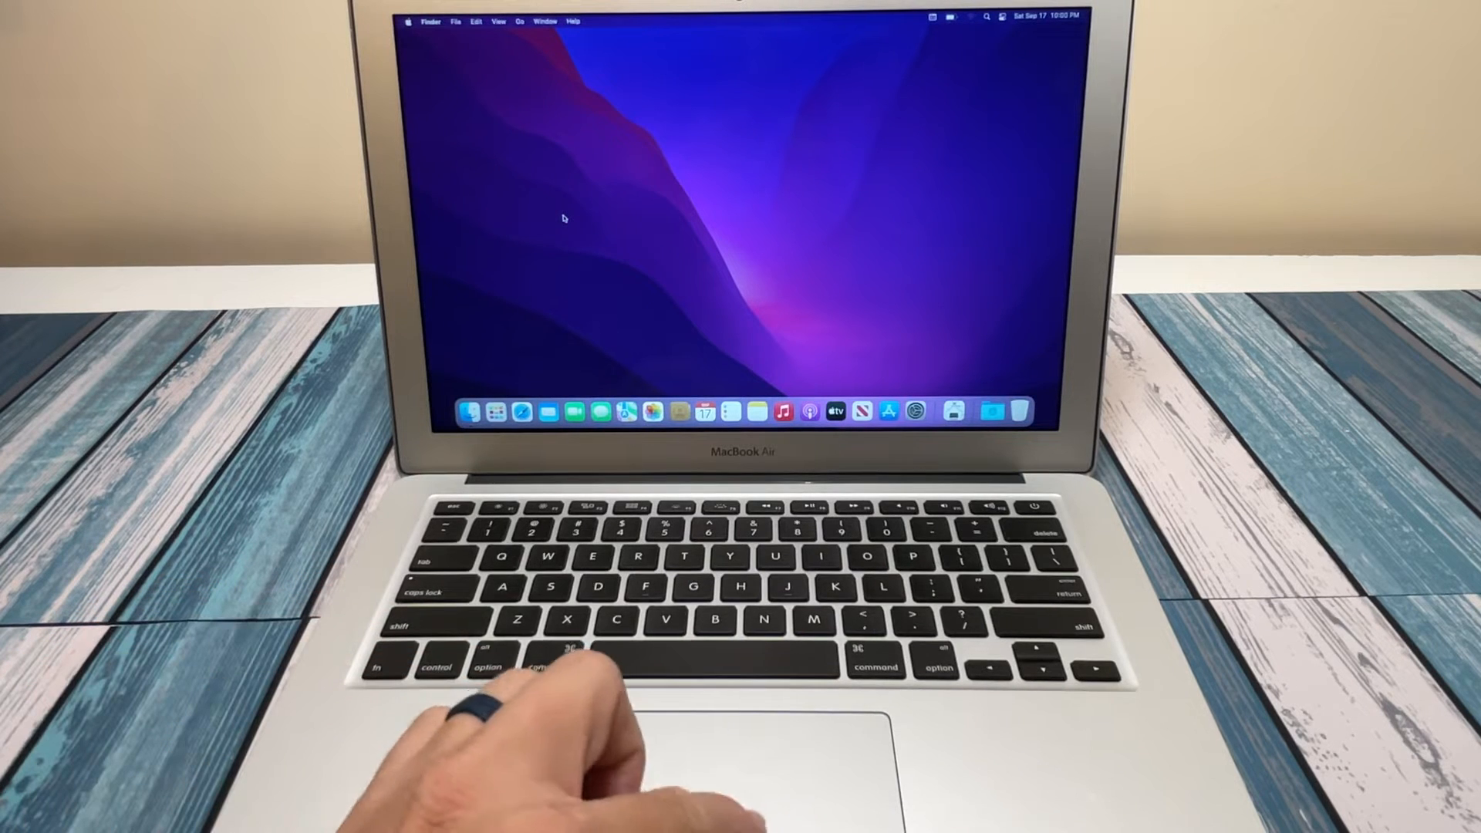
Step: Bring up About This Mac from the Apple menu to show the hardware overview
{"action": "left_click", "coordinate": [409, 21]}
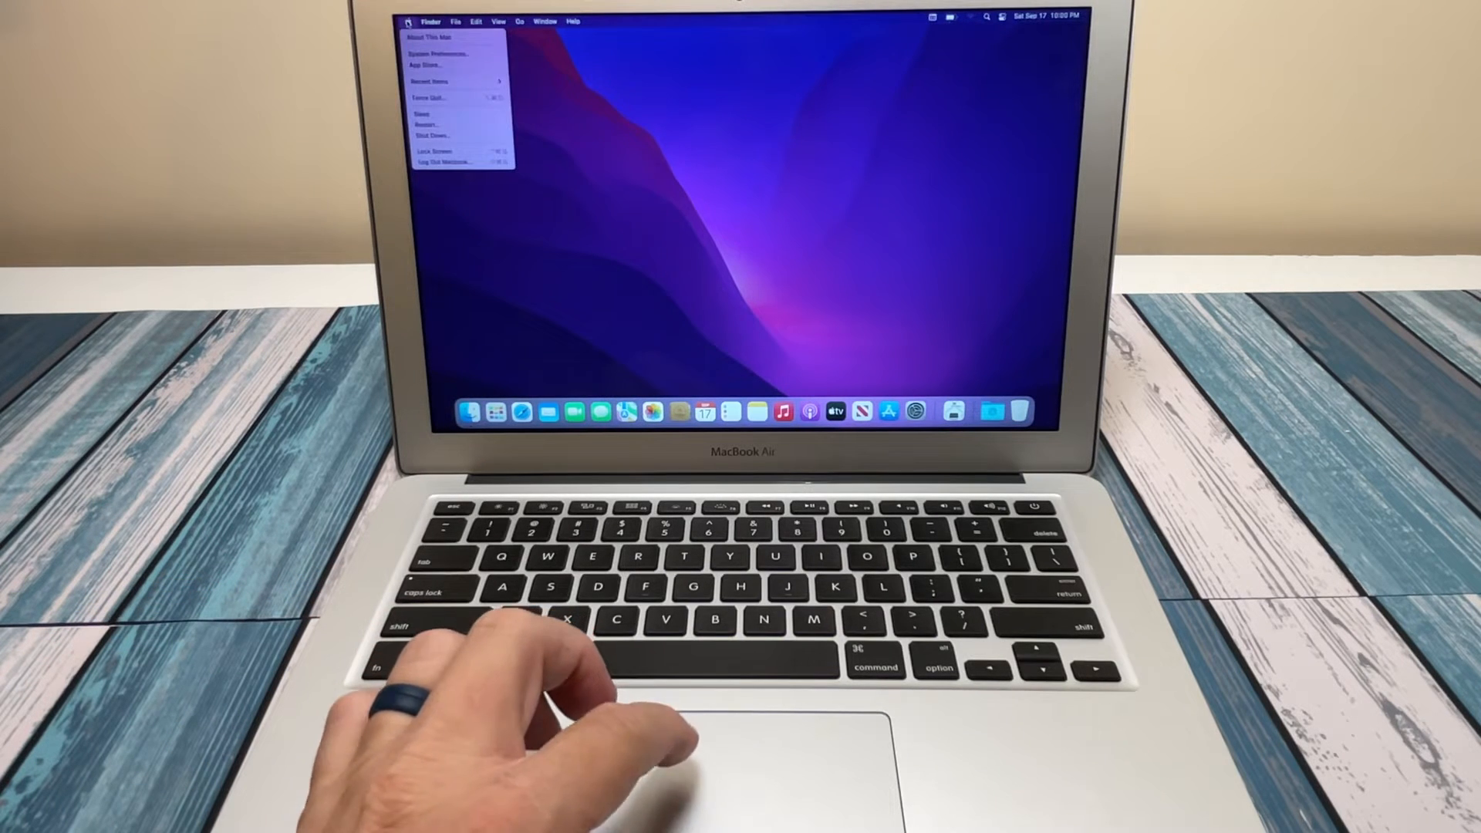
{"action": "left_click", "coordinate": [422, 37]}
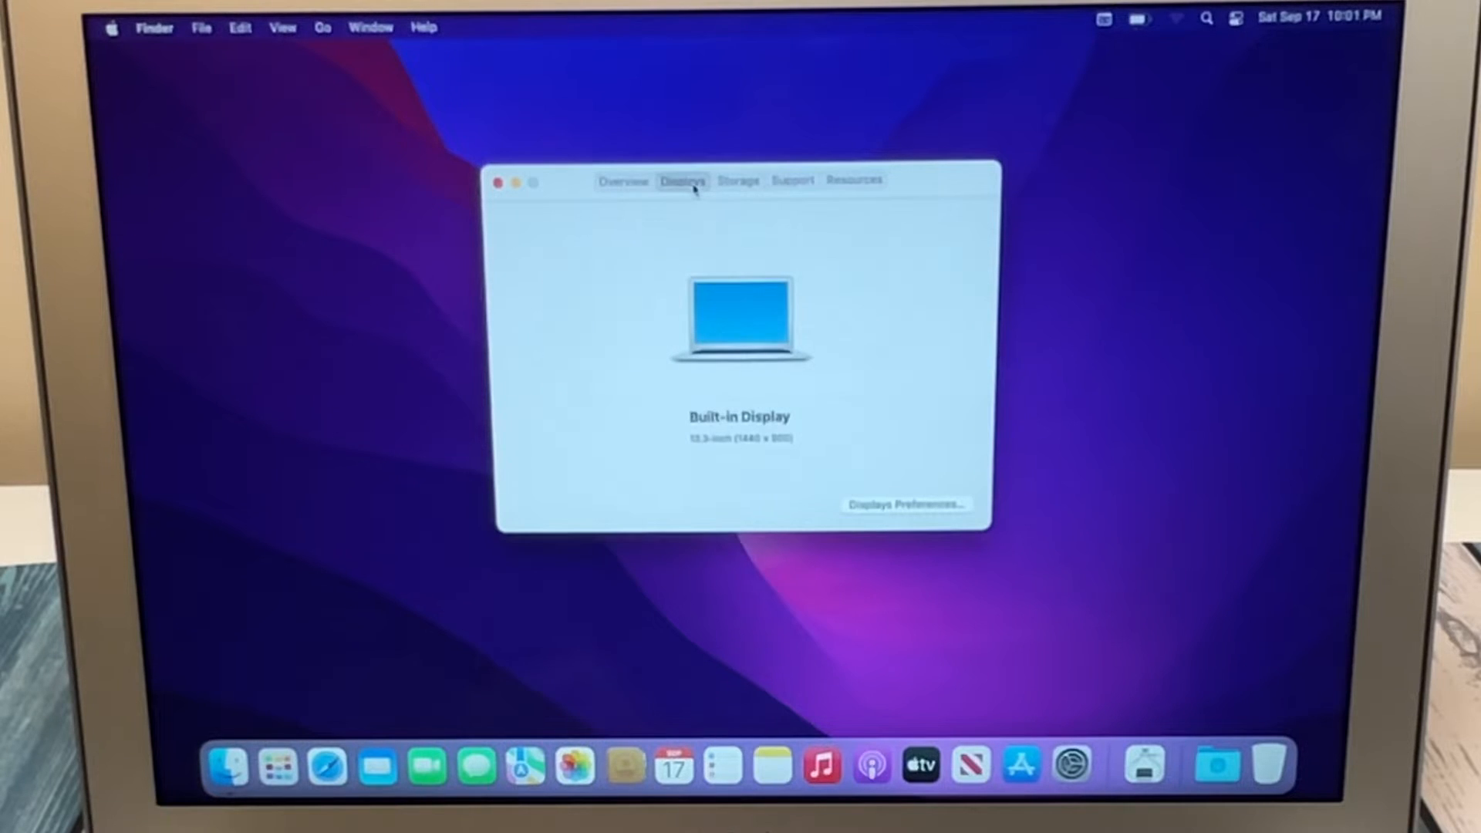
{"action": "mouse_move", "coordinate": [640, 323]}
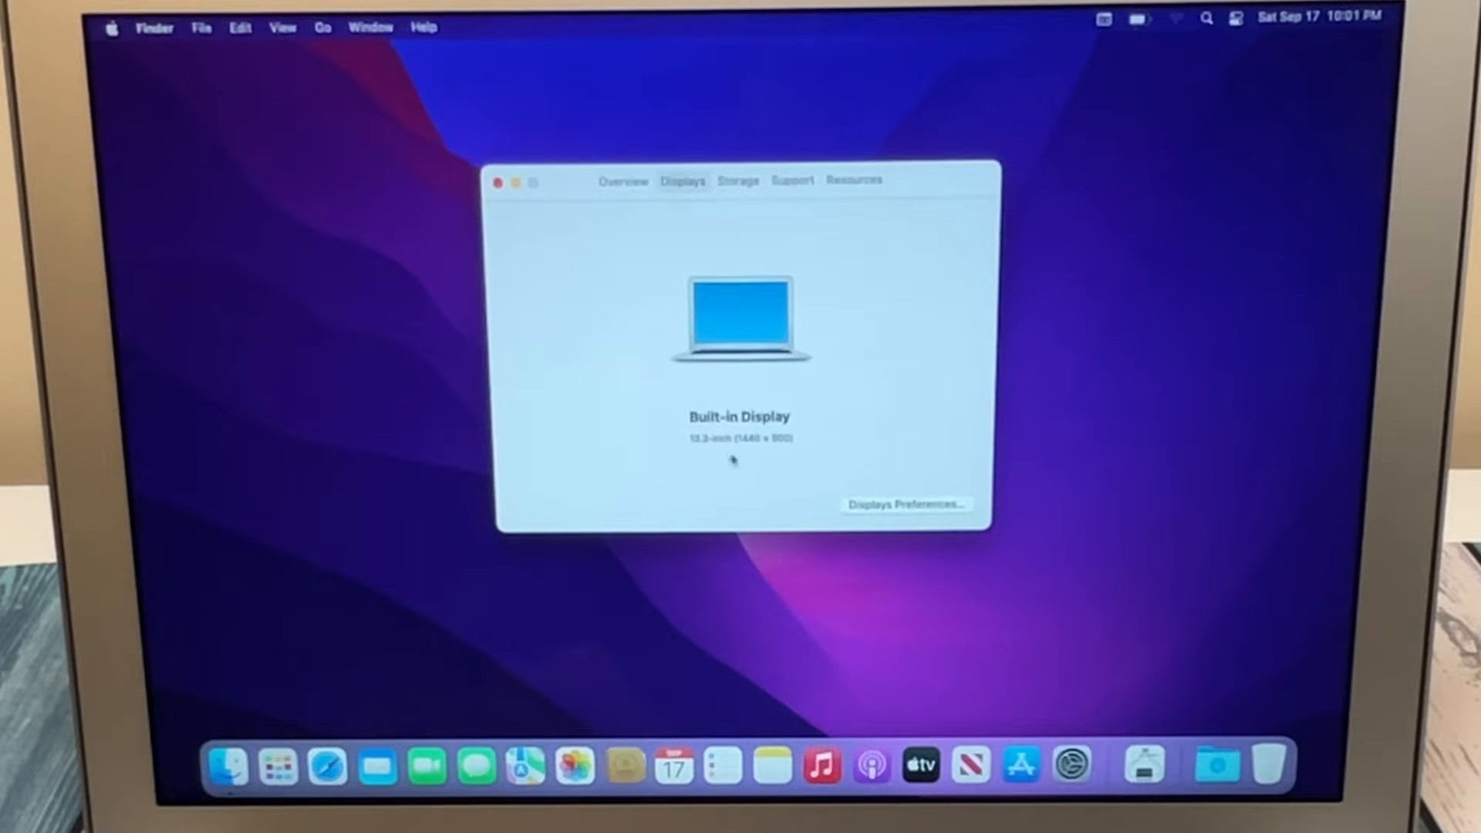
{"action": "mouse_move", "coordinate": [652, 418]}
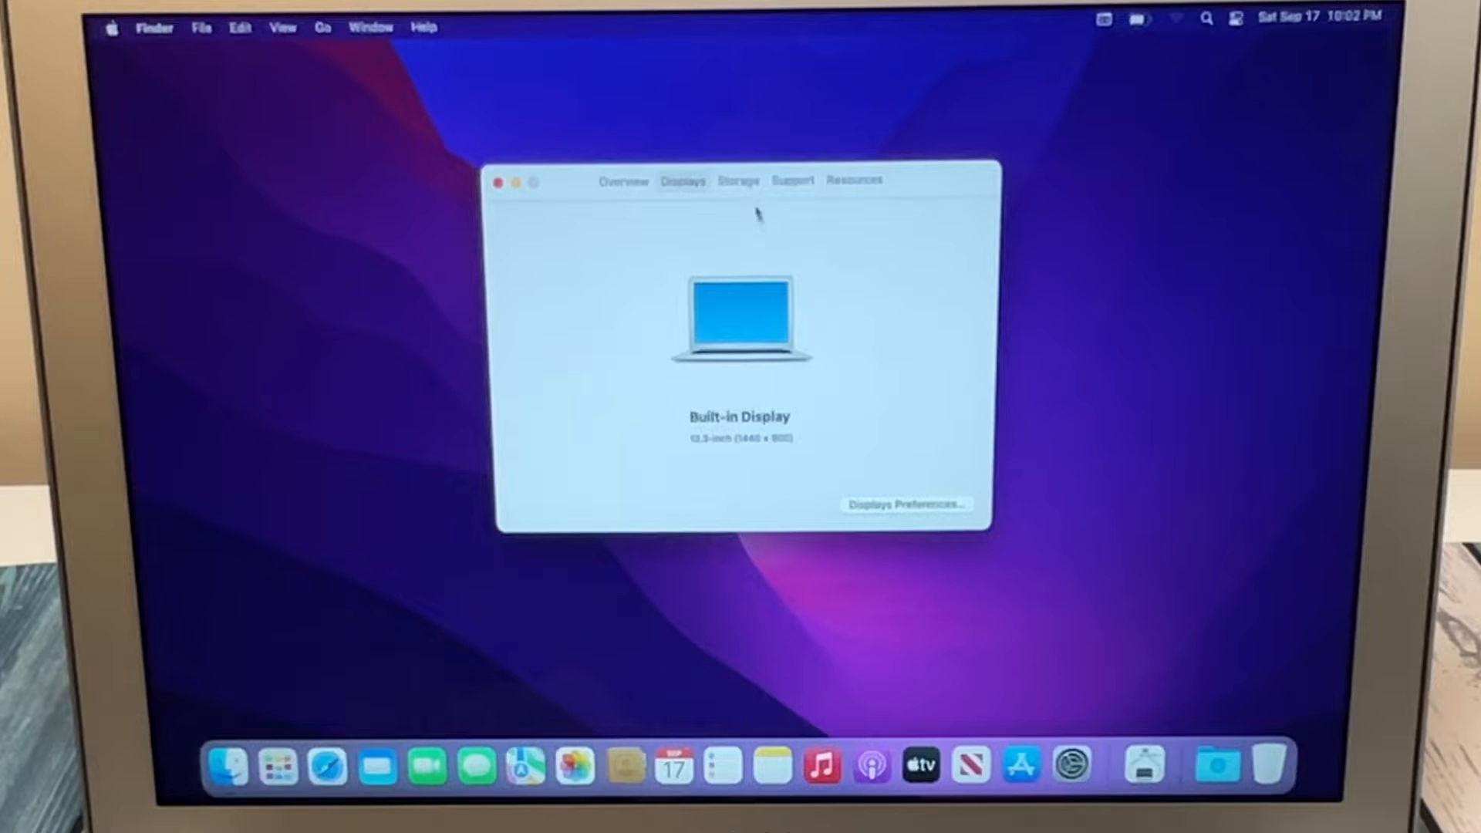
Step: Show the Storage view for the 251 GB flash drive and its free space
{"action": "left_click", "coordinate": [738, 180]}
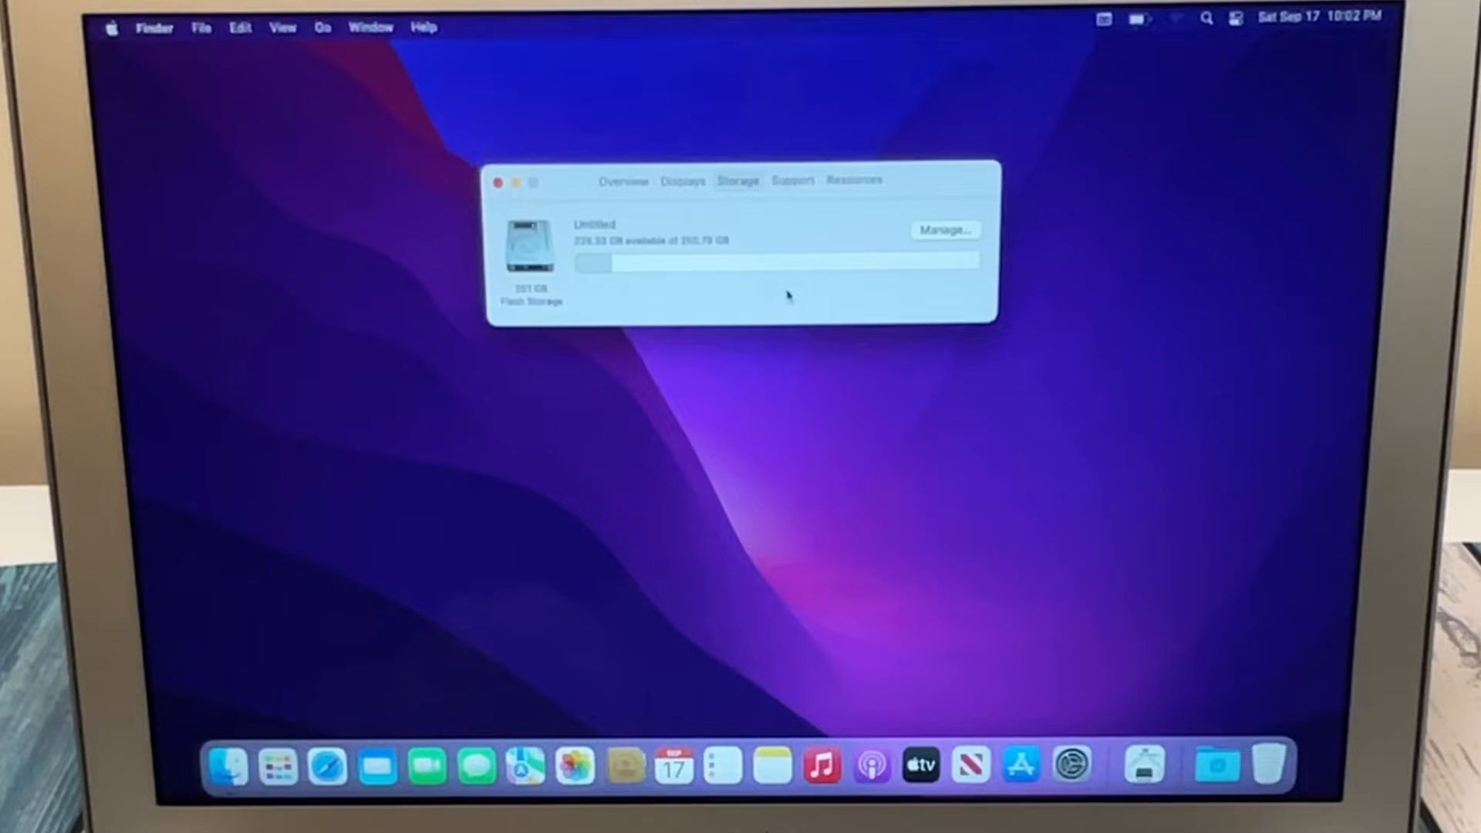
{"action": "mouse_move", "coordinate": [680, 257]}
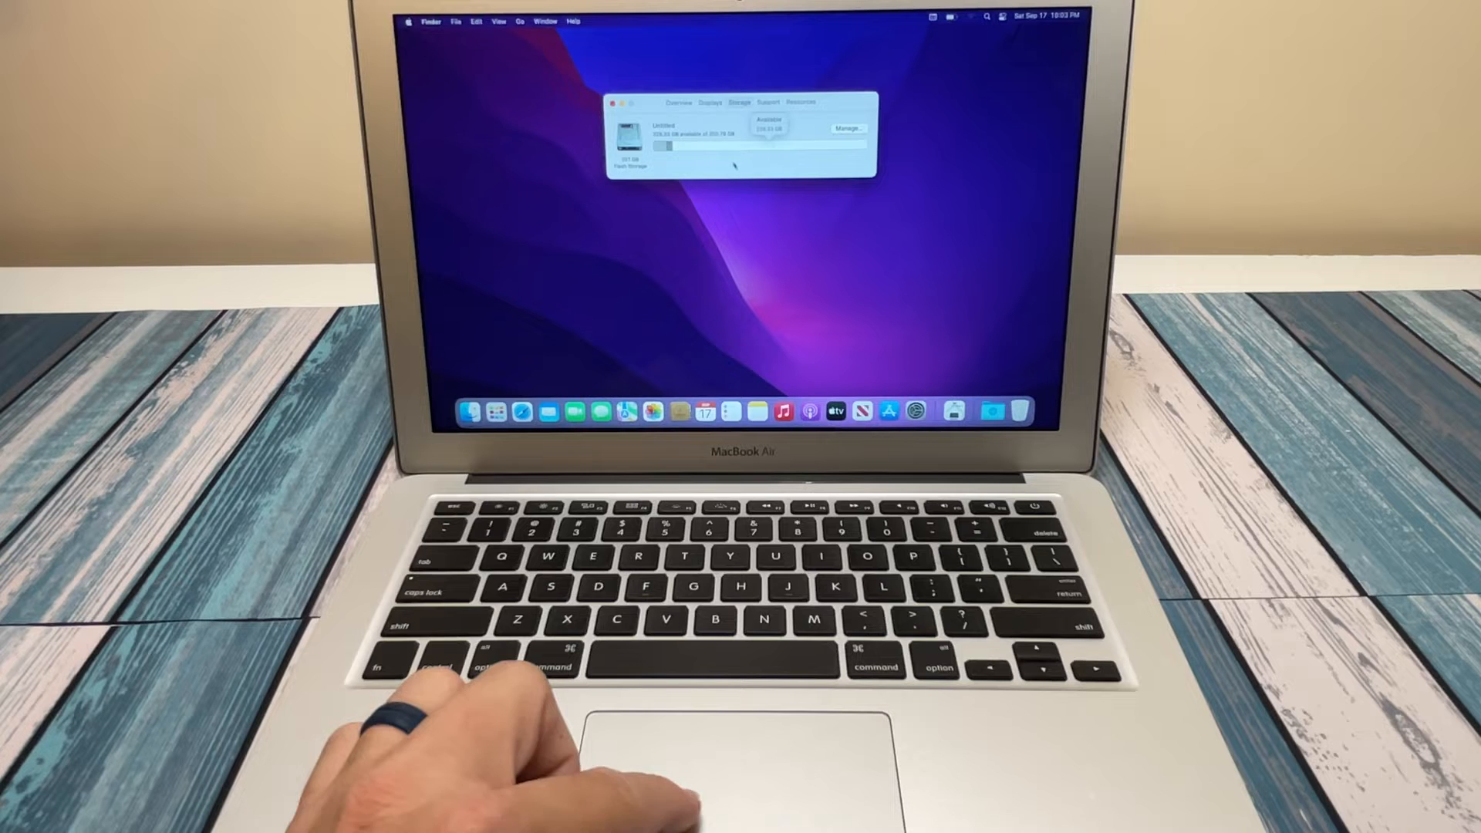
Step: Reopen About This Mac via the Apple menu to show the Overview running macOS Monterey
{"action": "left_click", "coordinate": [613, 105]}
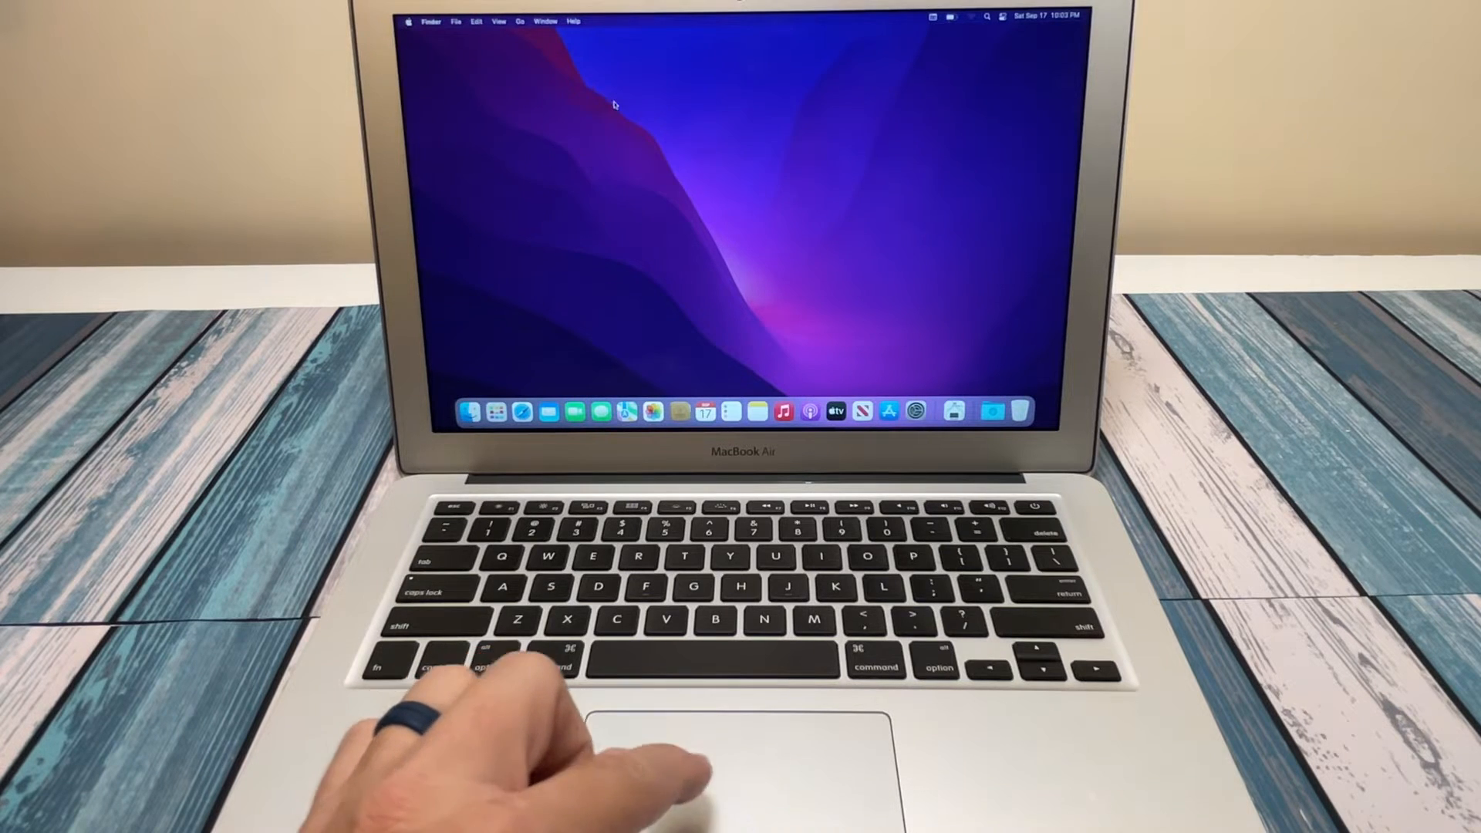
{"action": "left_click", "coordinate": [409, 21]}
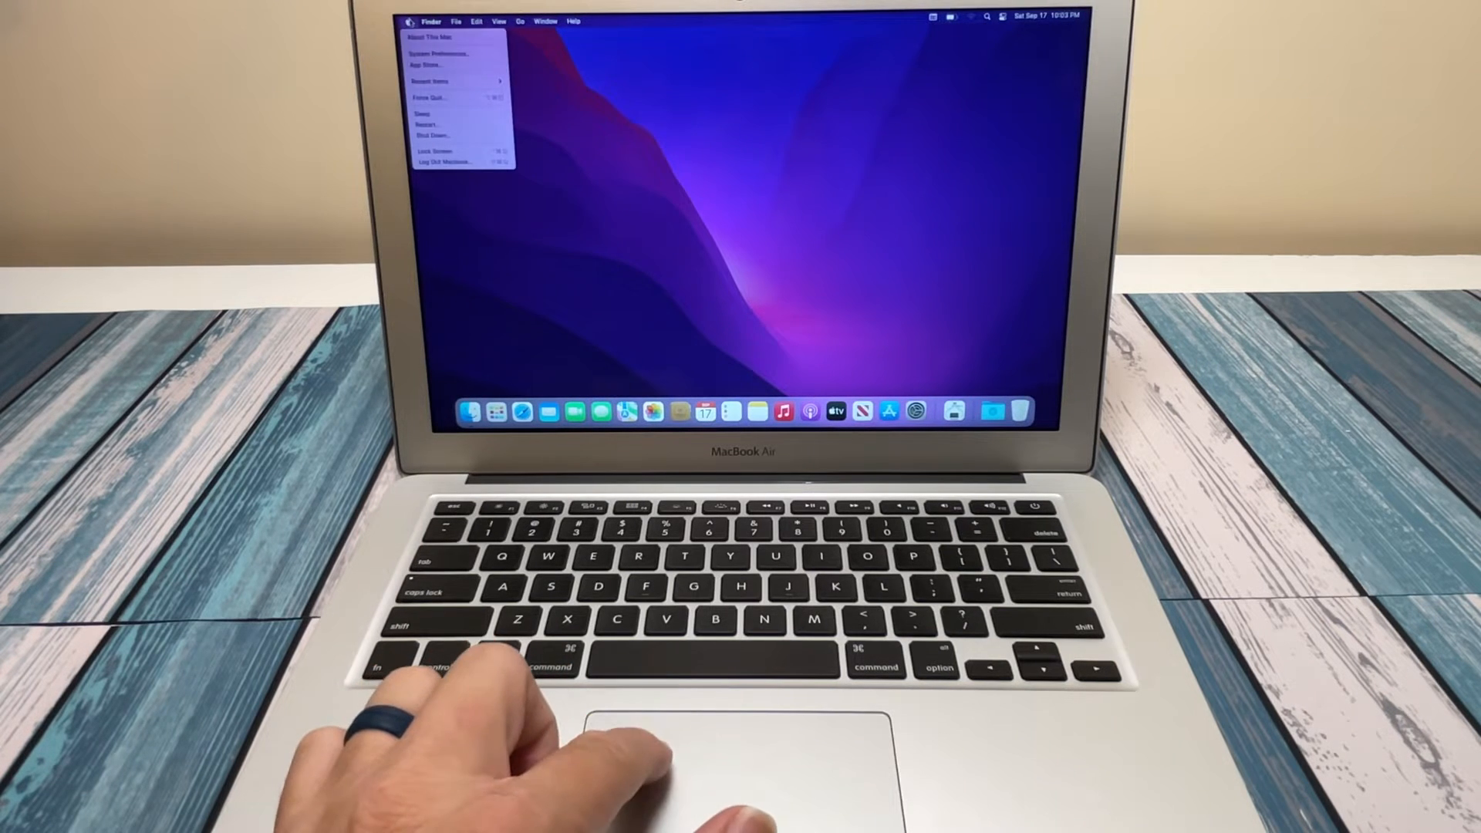
{"action": "left_click", "coordinate": [422, 37]}
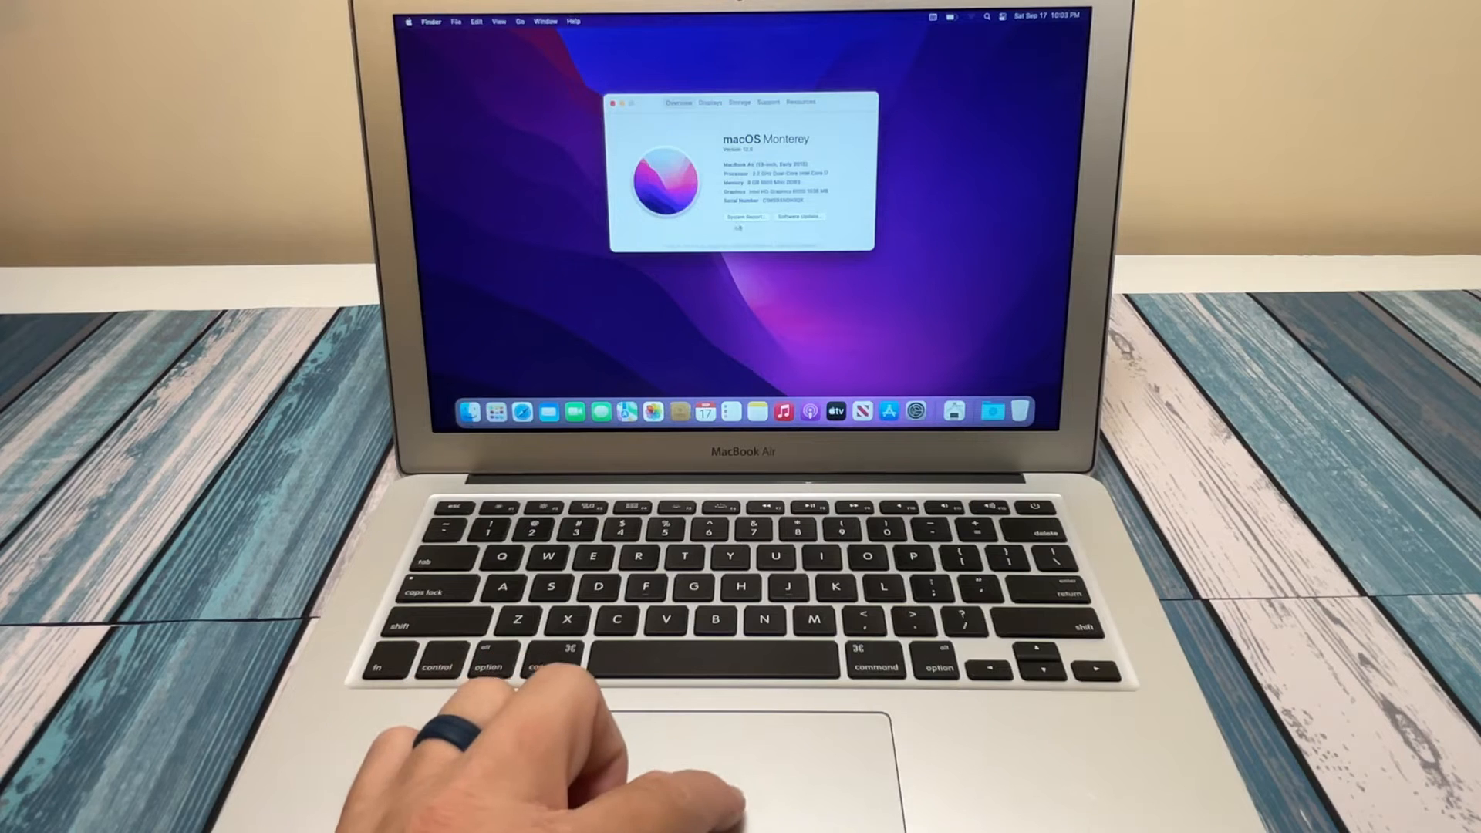
{"action": "left_click", "coordinate": [745, 218]}
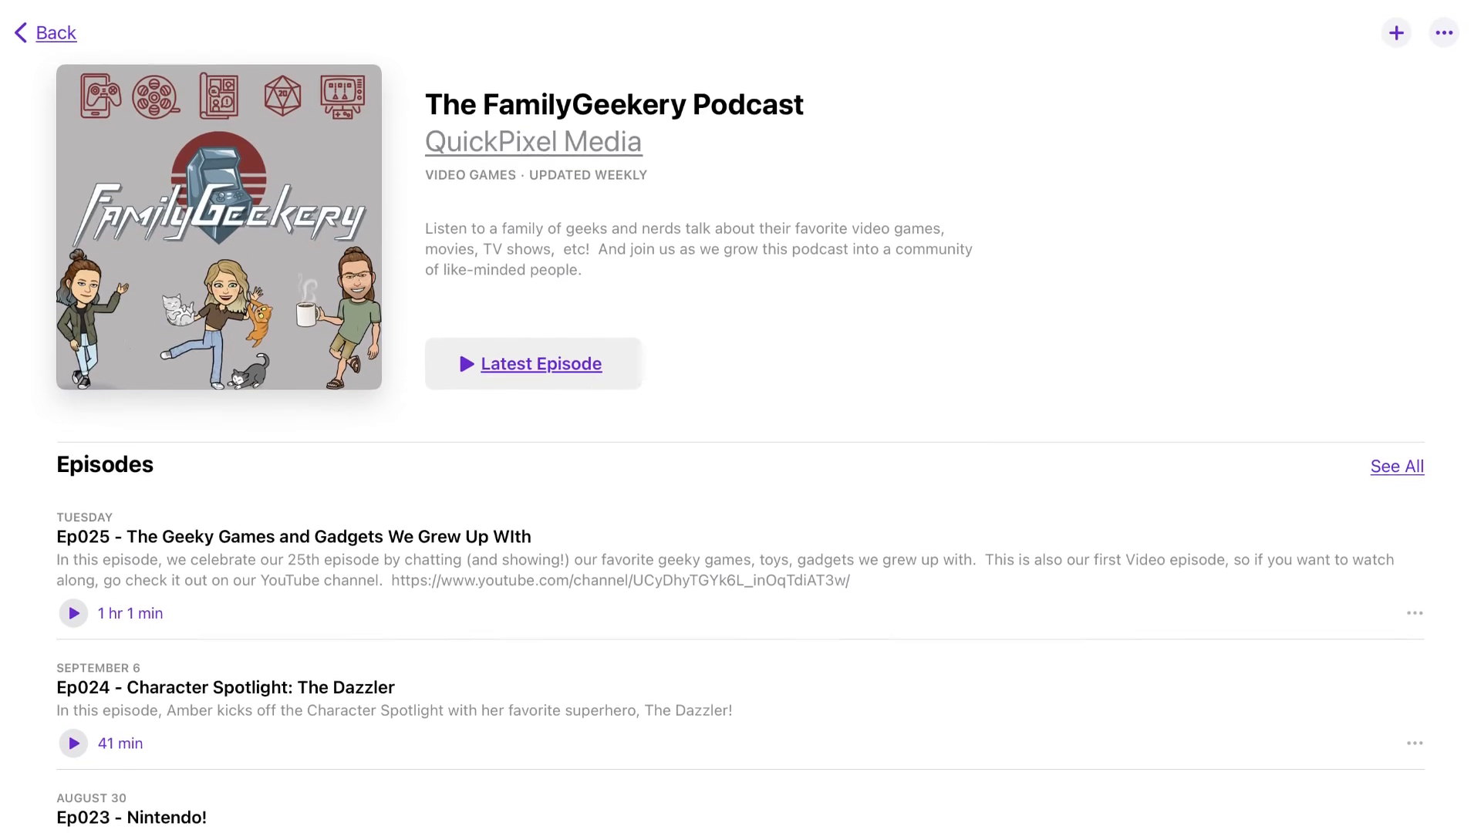
{"action": "scroll", "scroll_direction": "down", "scroll_amount": 3}
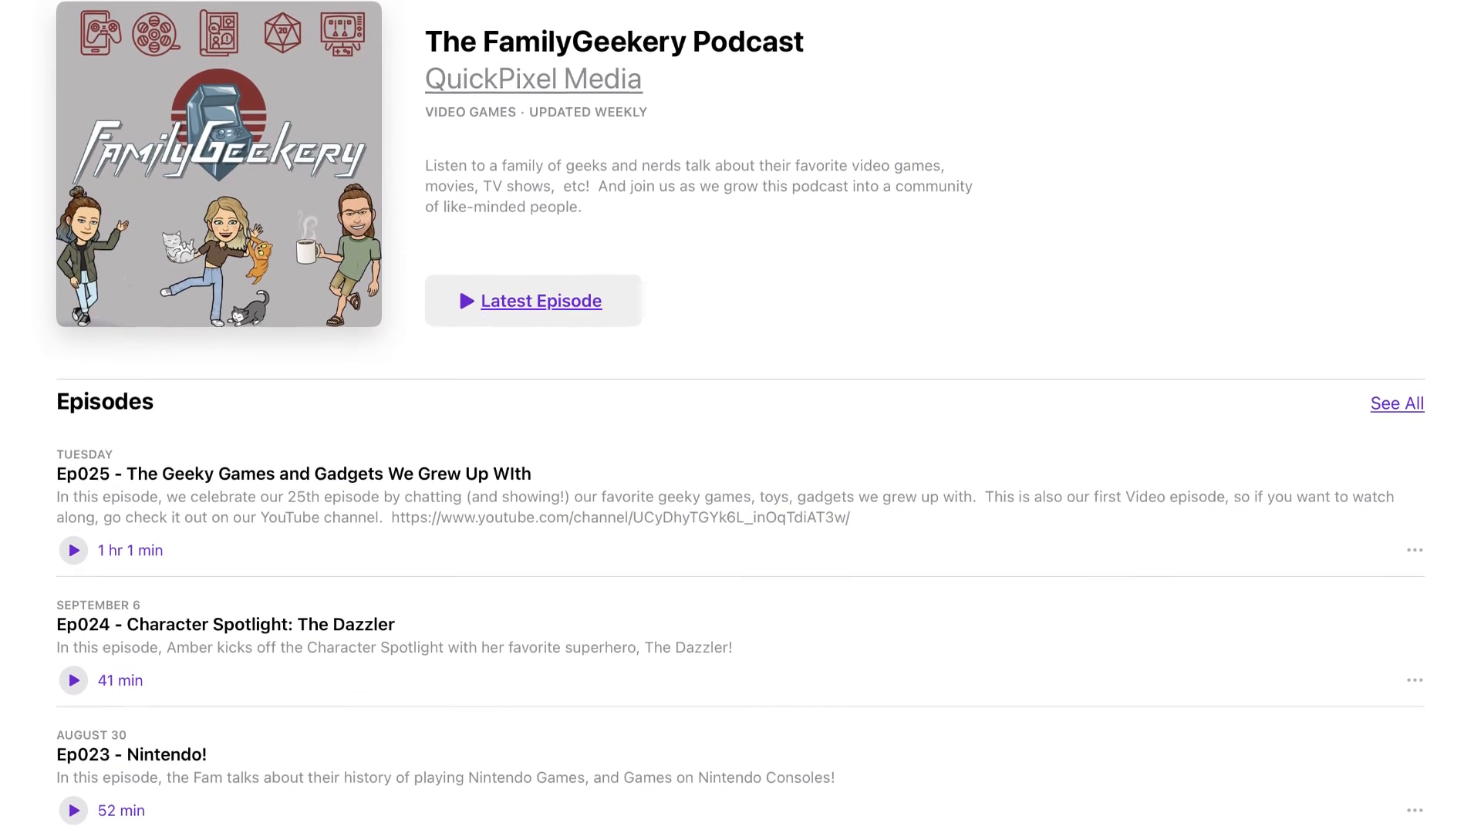
{"action": "scroll", "scroll_direction": "down", "scroll_amount": 3}
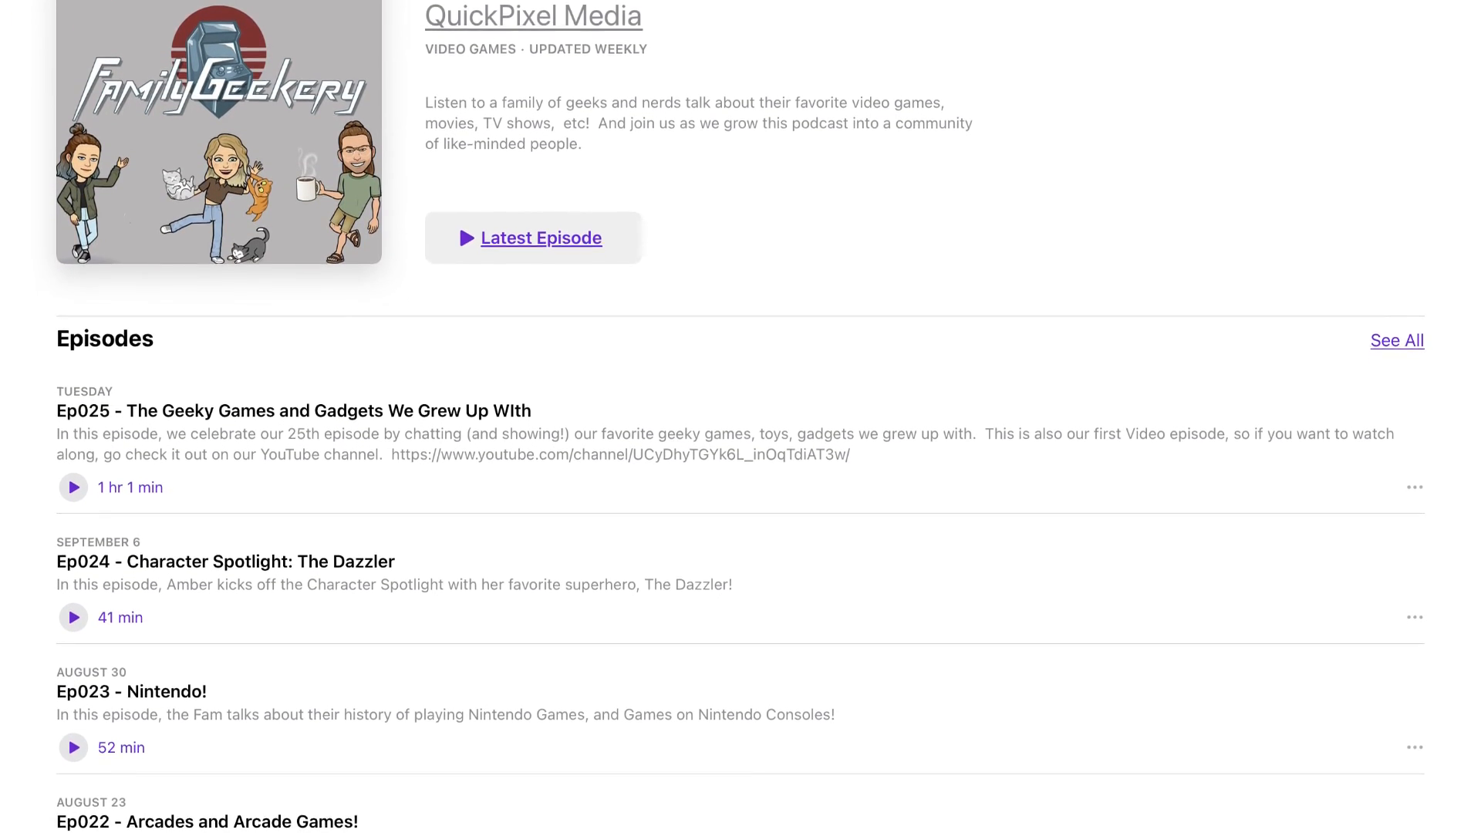
{"action": "scroll", "scroll_direction": "down", "scroll_amount": 3}
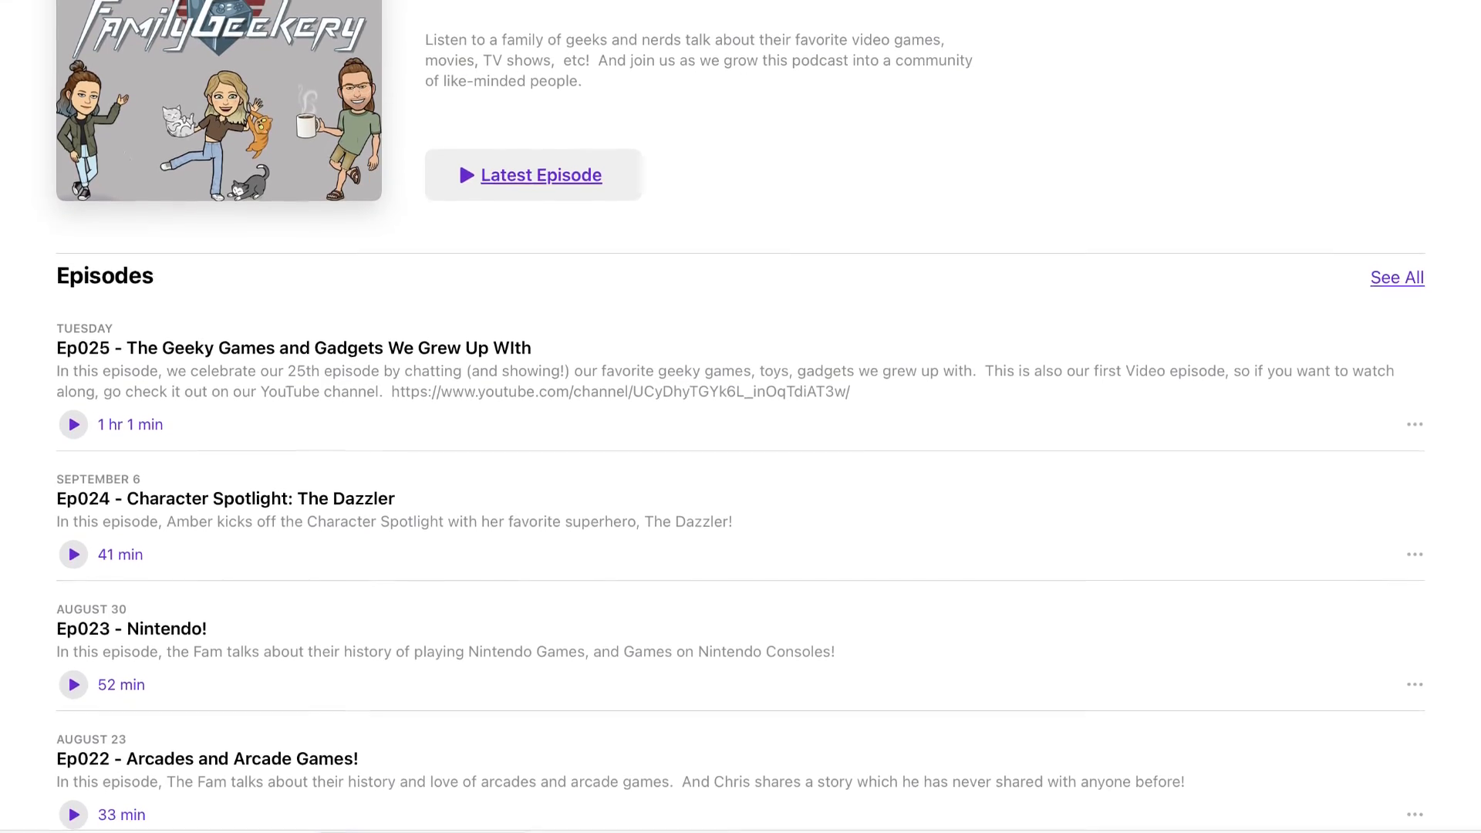